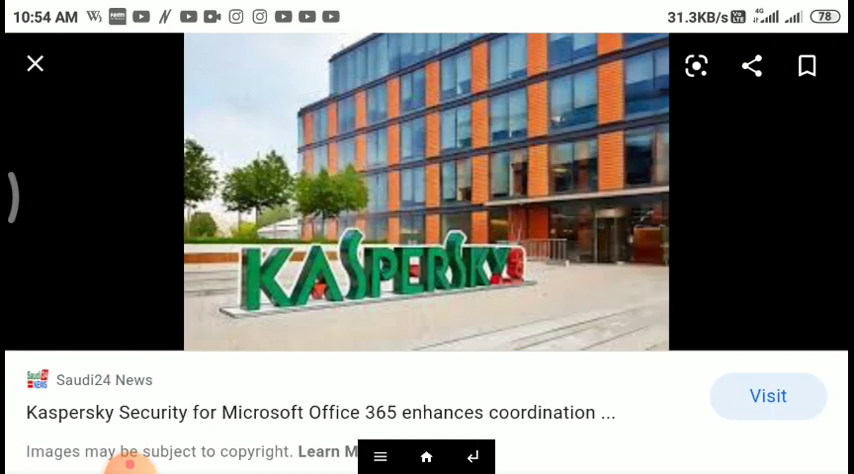
pyautogui.hscroll(-3)
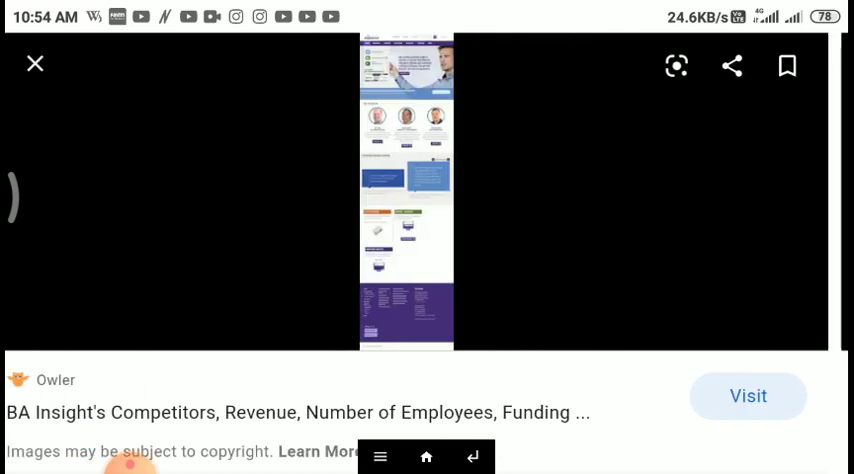
pyautogui.hscroll(-3)
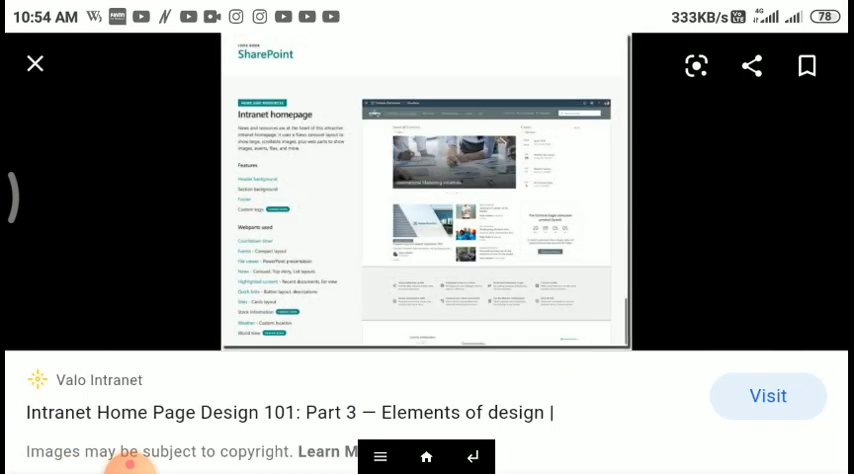